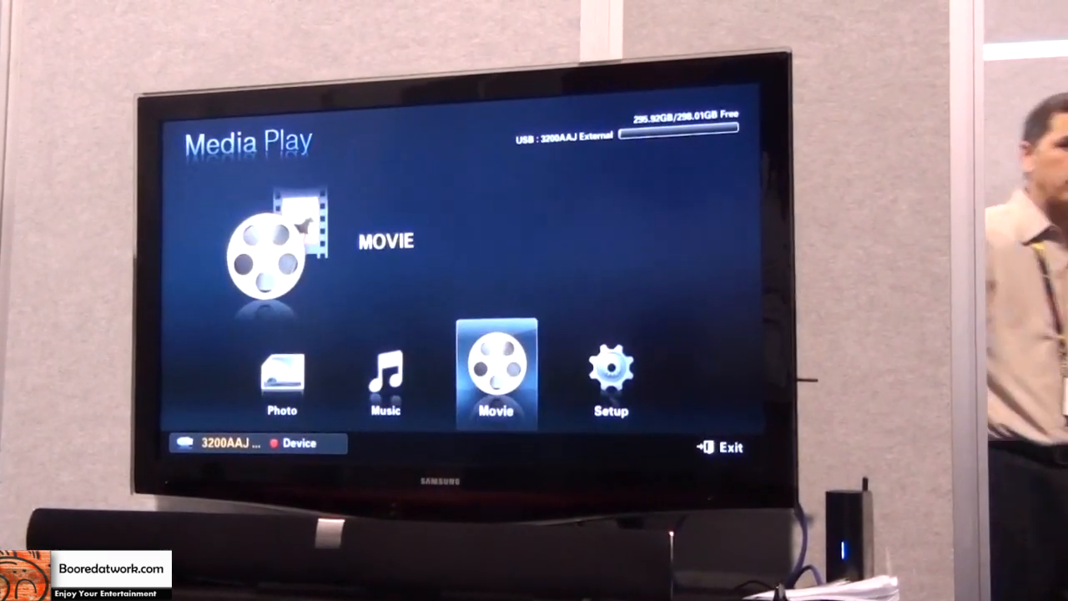
# Start playing Rush_Hour_3.avi from the USB drive's Movie library, from the beginning
pyautogui.click(494, 375)
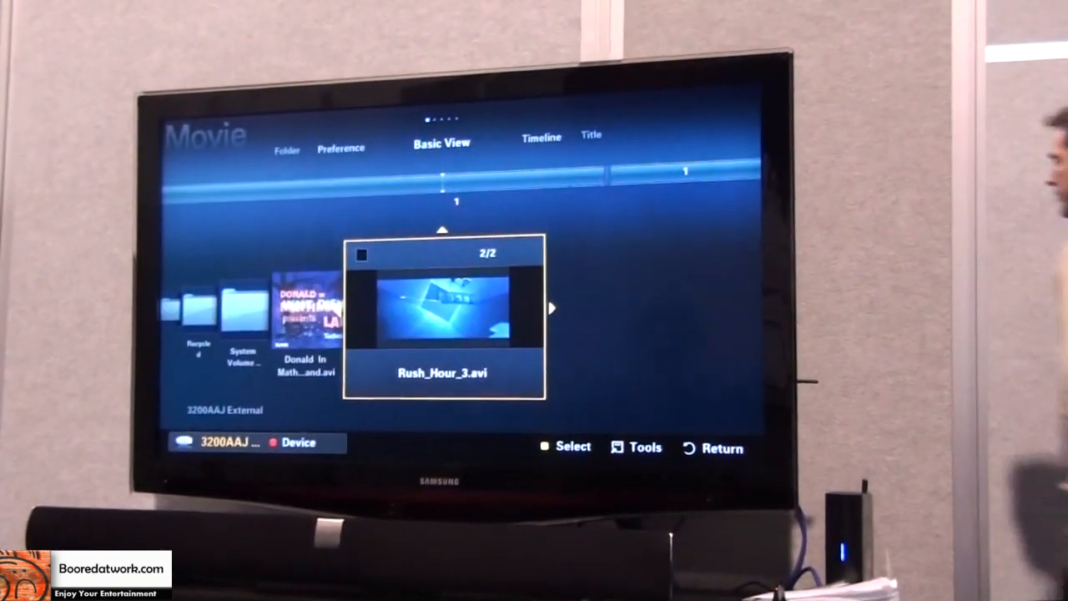
pyautogui.click(444, 309)
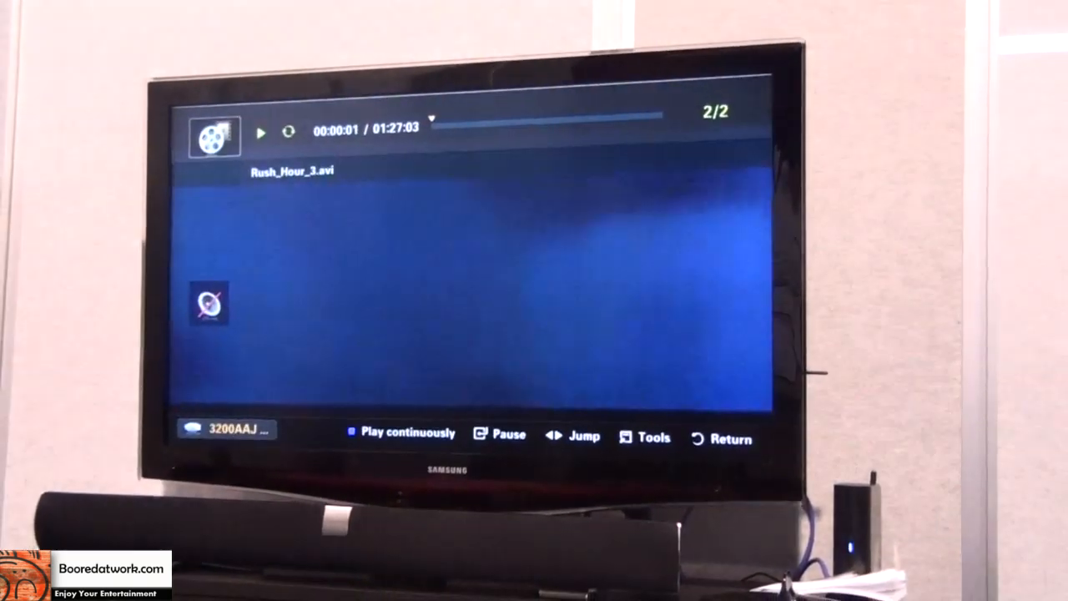